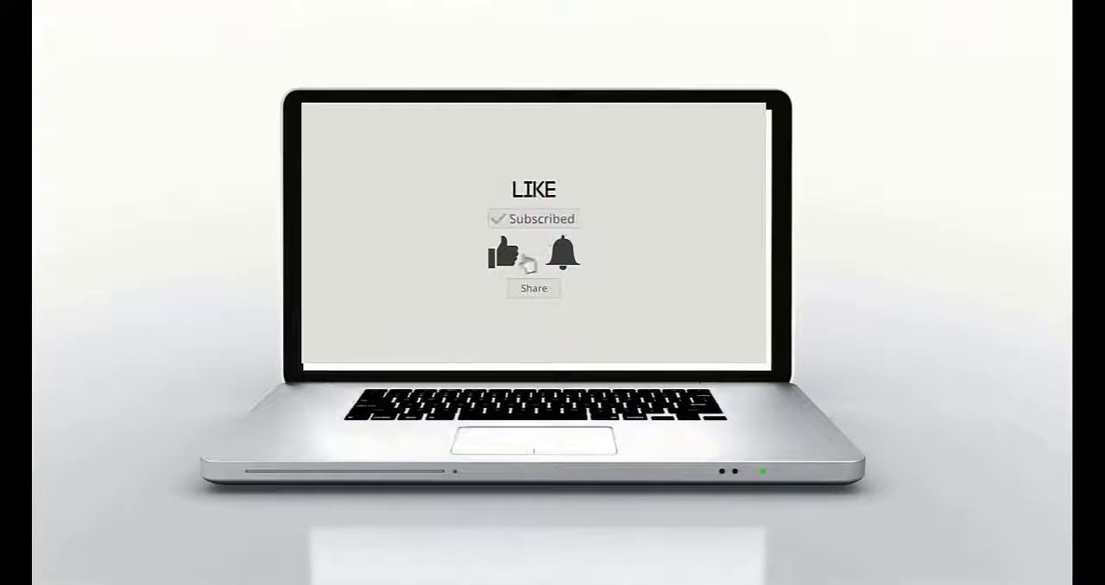
Step: Preview index.html in Chrome, then switch to its source in Sublime Text
left_click(533, 287)
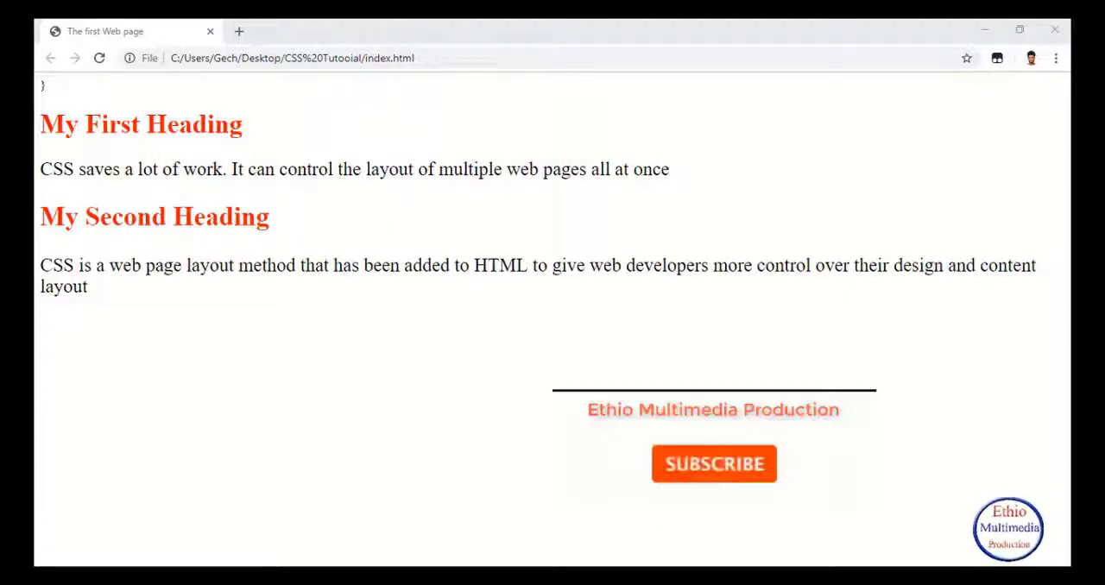
left_click(713, 463)
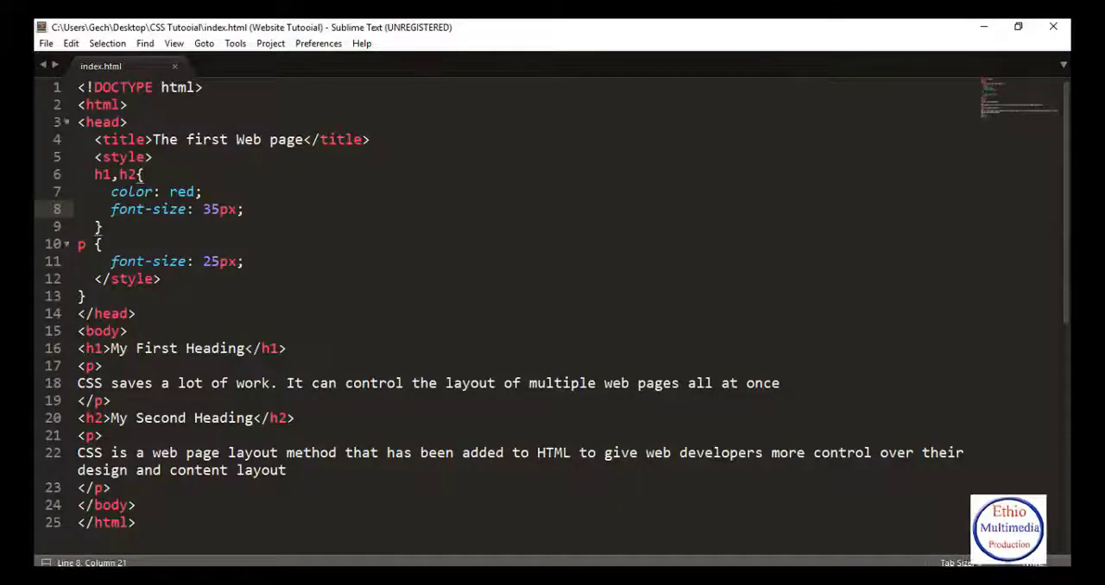
Step: Add border-bottom: 1px solid black; to the h1,h2 rule and save the file
key("enter")
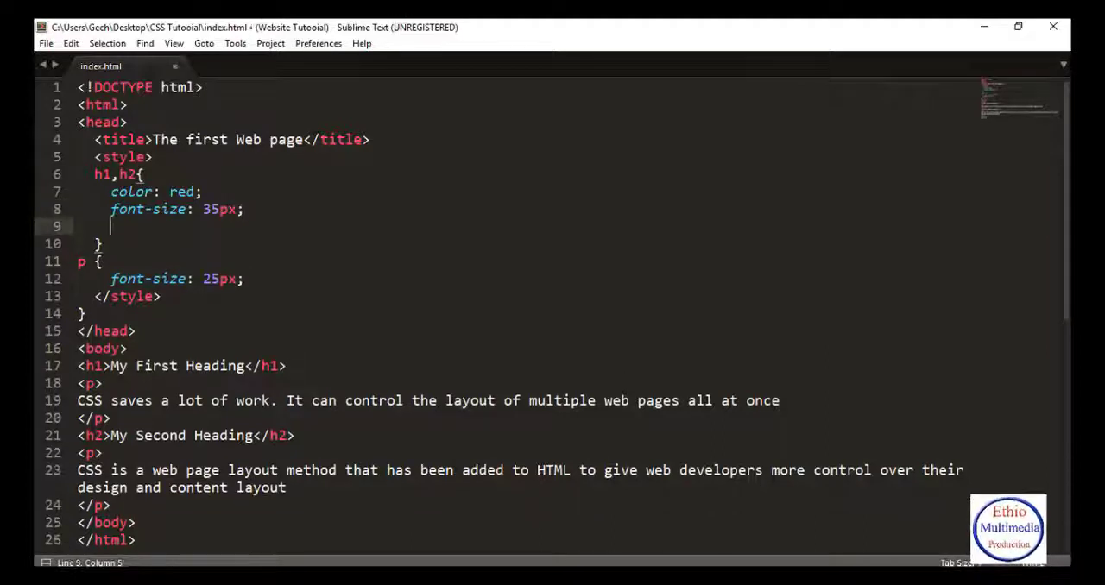
type("border-")
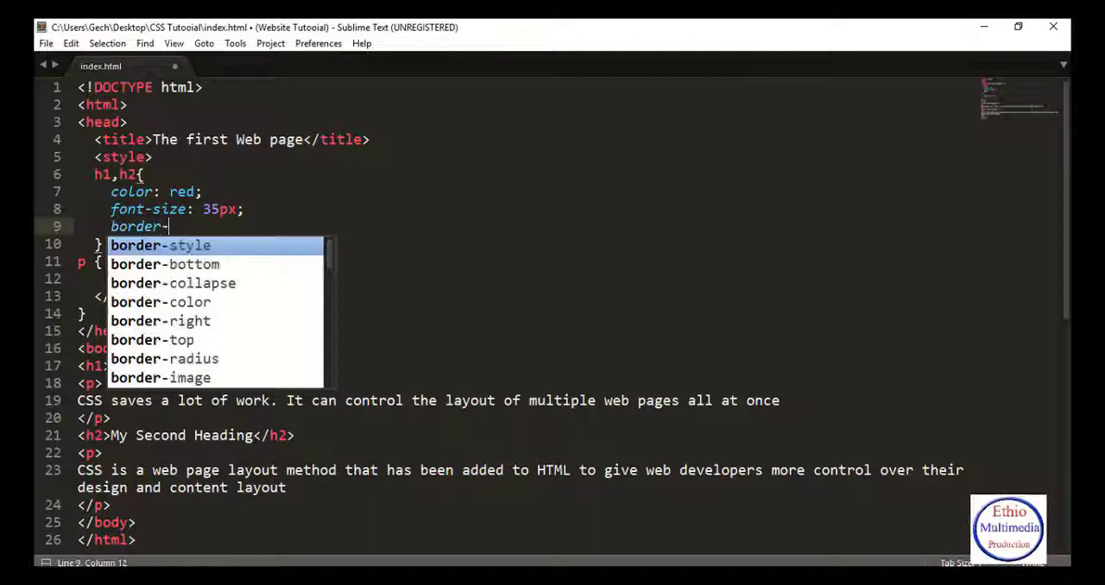
type("bottom:")
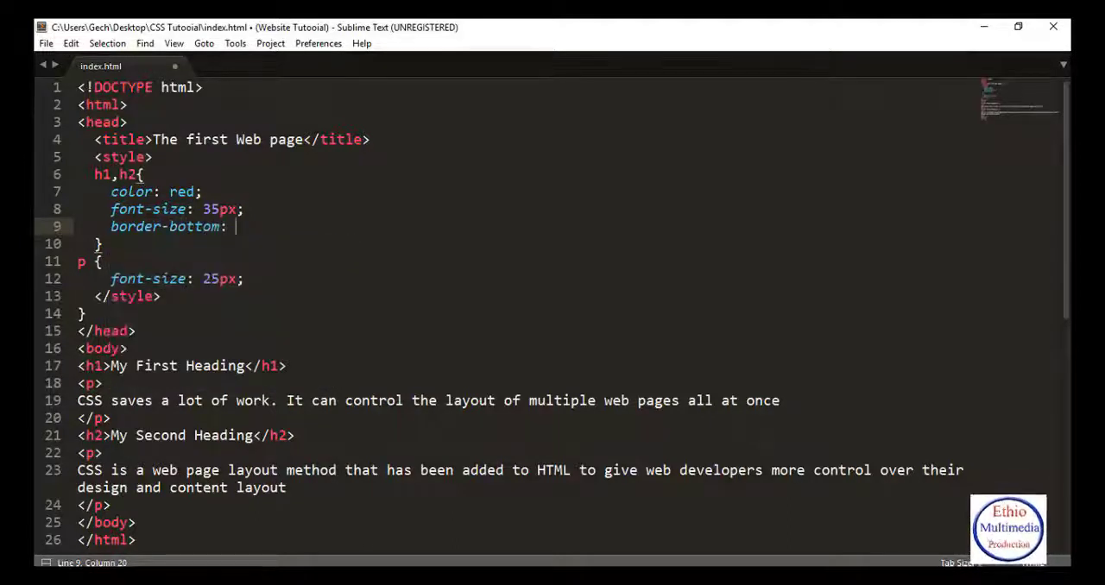
type("1")
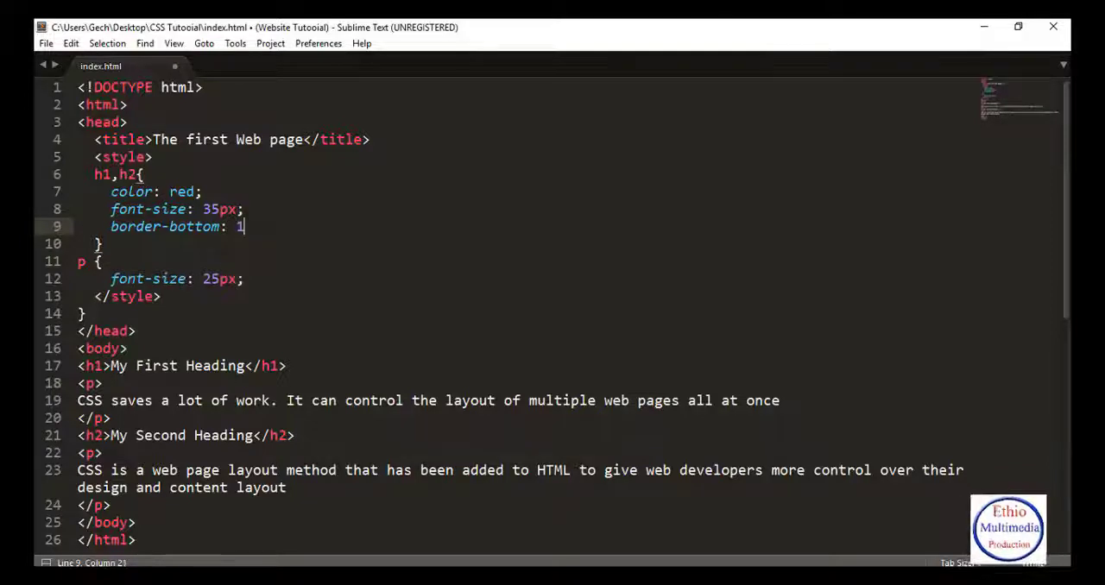
type("px solo")
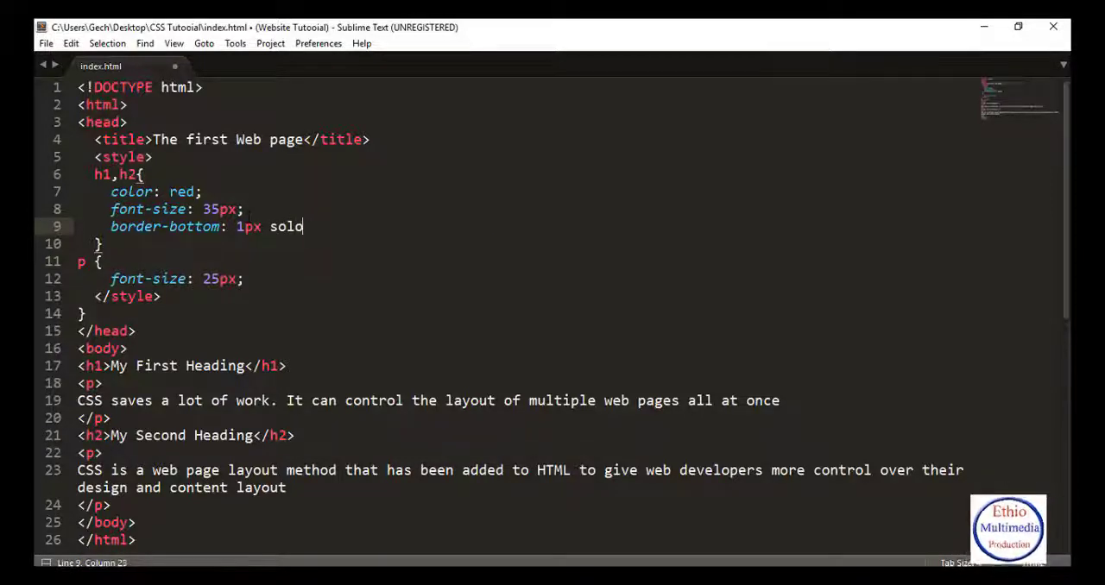
type("d")
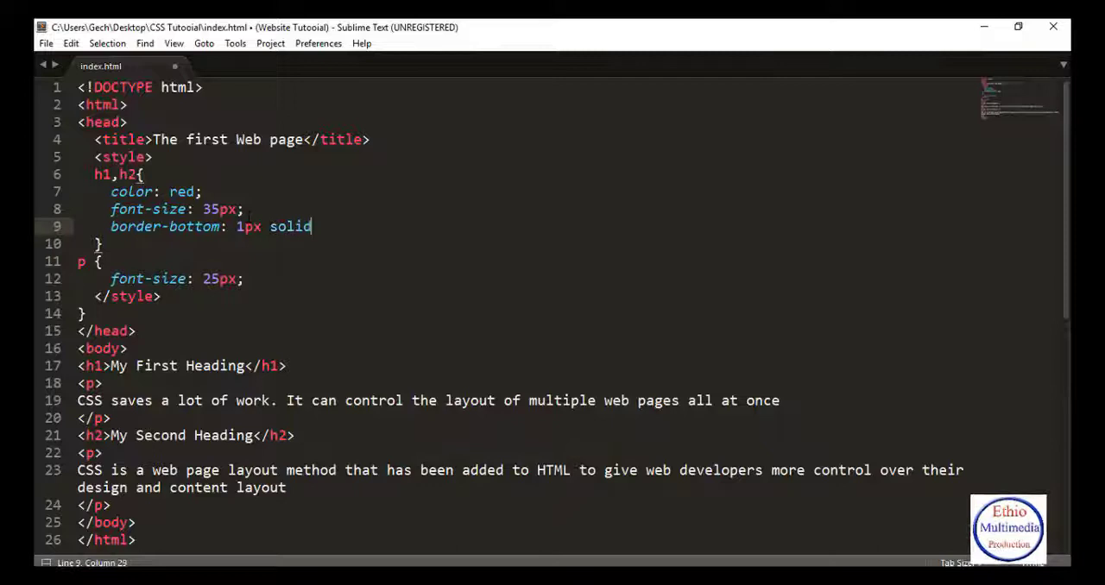
type("bl")
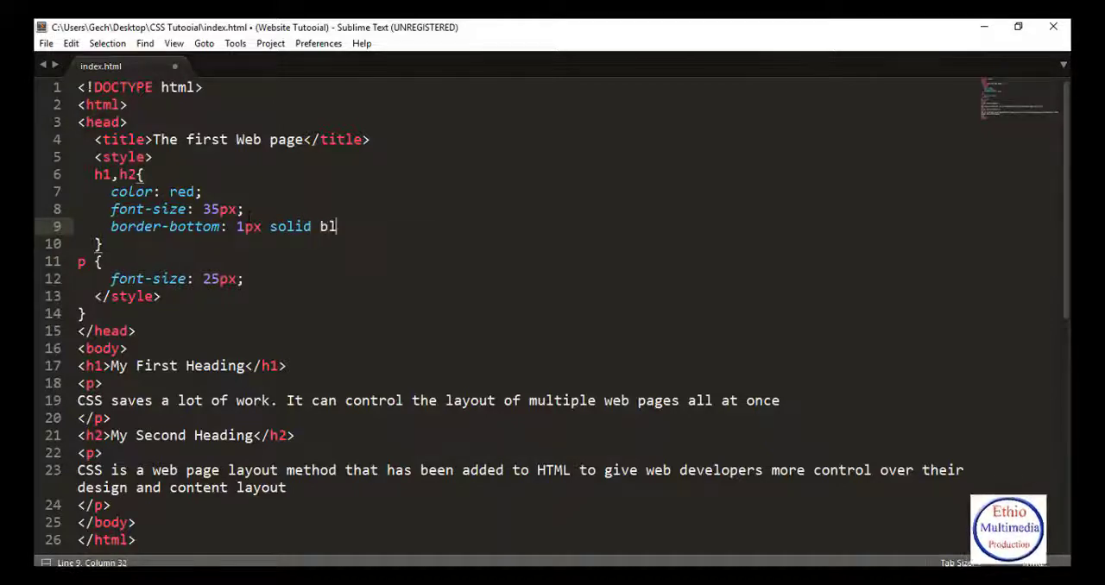
type("ack")
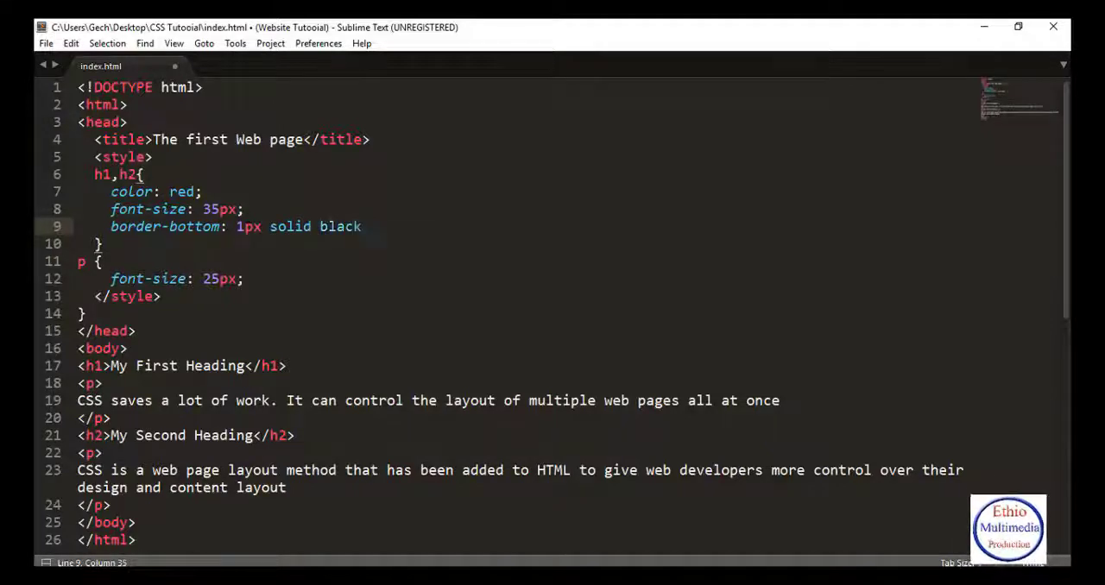
type(";")
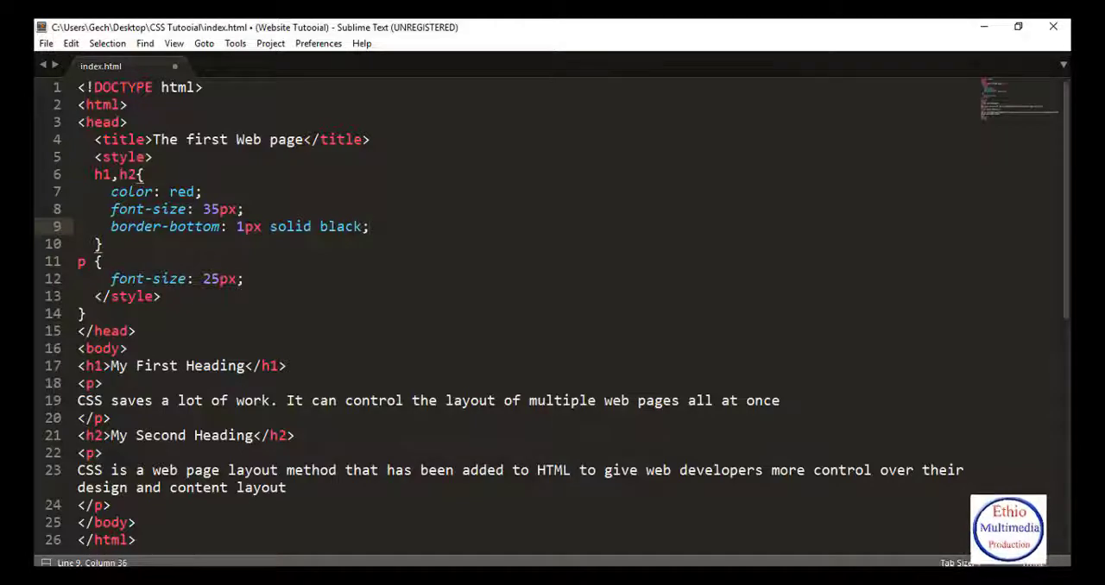
key("ctrl+s")
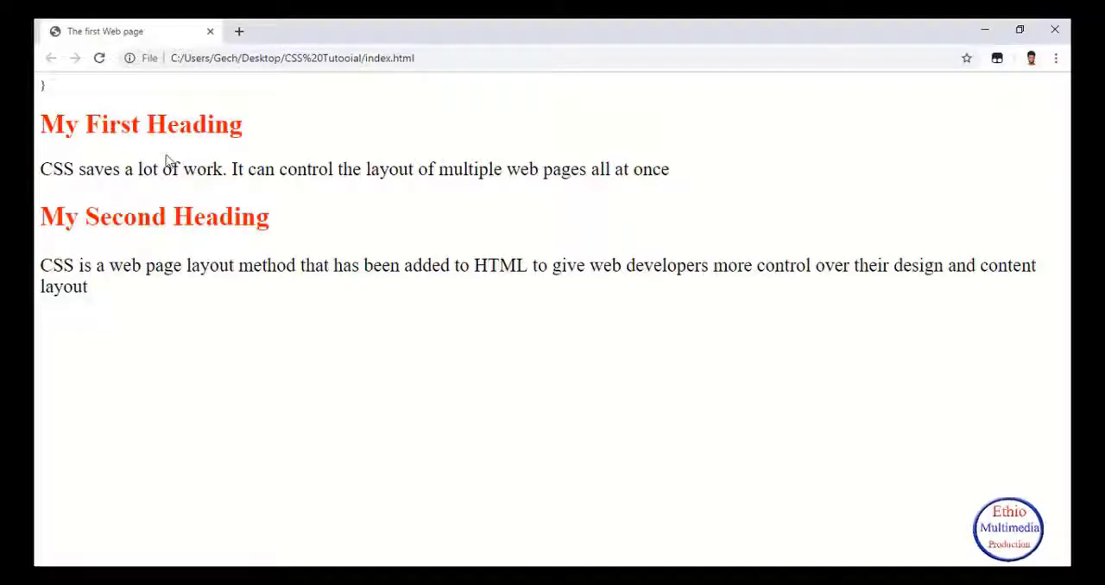
mouse_move(34, 138)
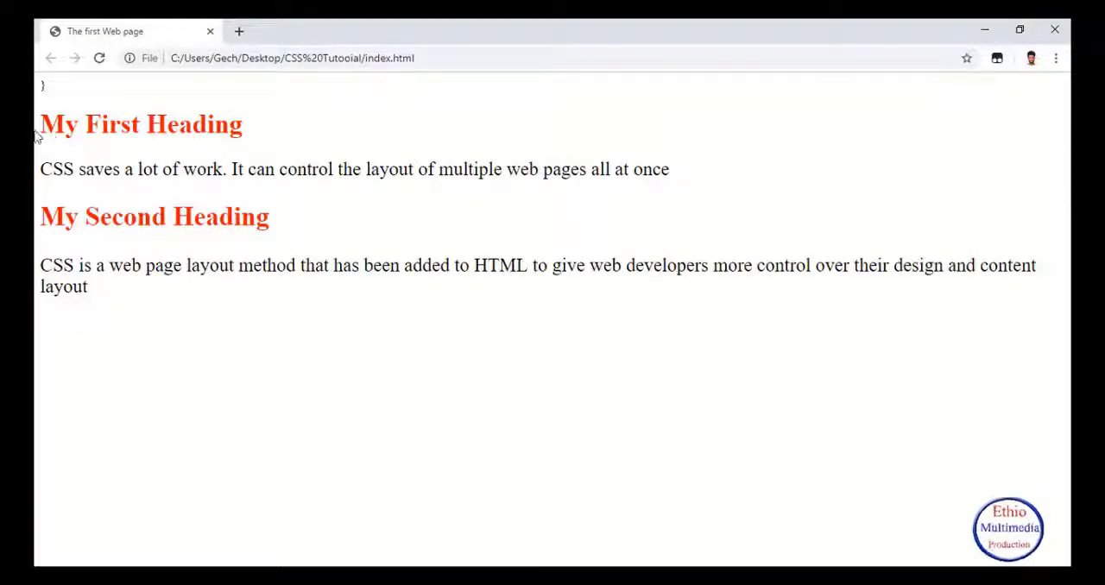
Step: Reload the page in Chrome so both red headings show the black underline
left_click(100, 59)
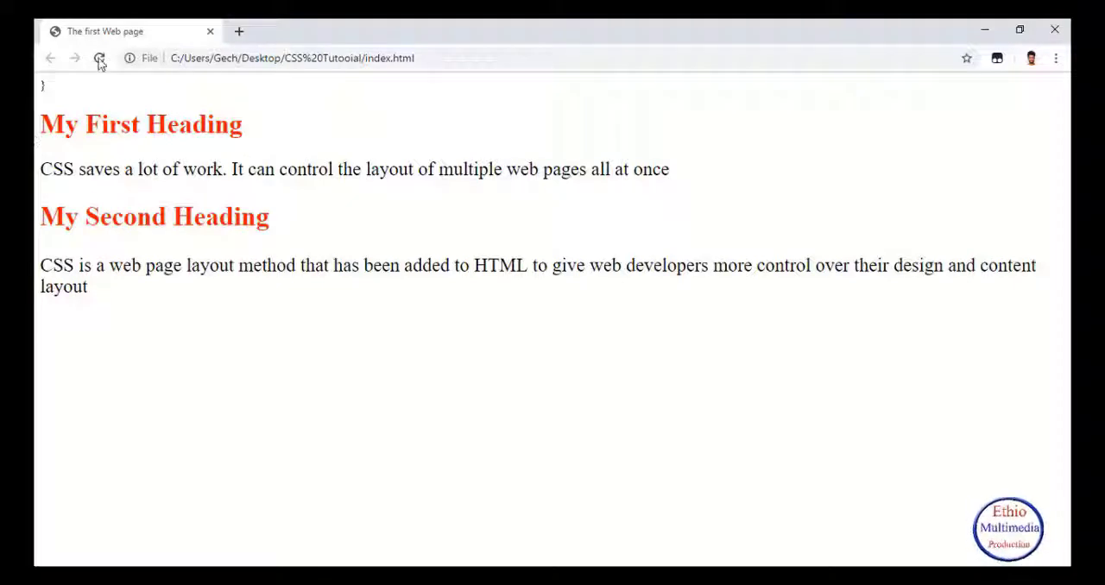
left_click(98, 59)
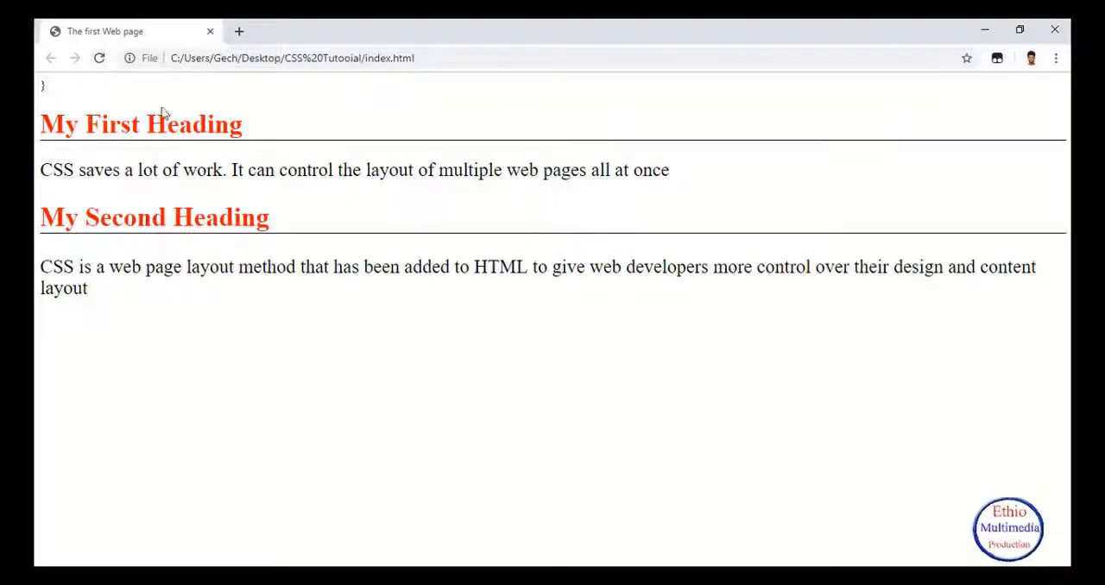
mouse_move(337, 142)
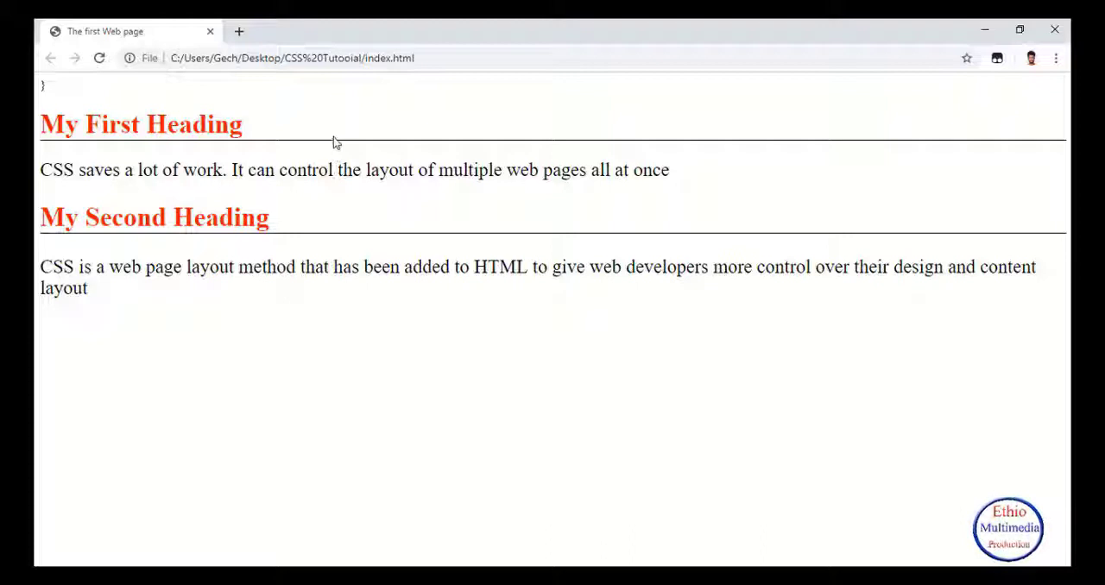
mouse_move(314, 145)
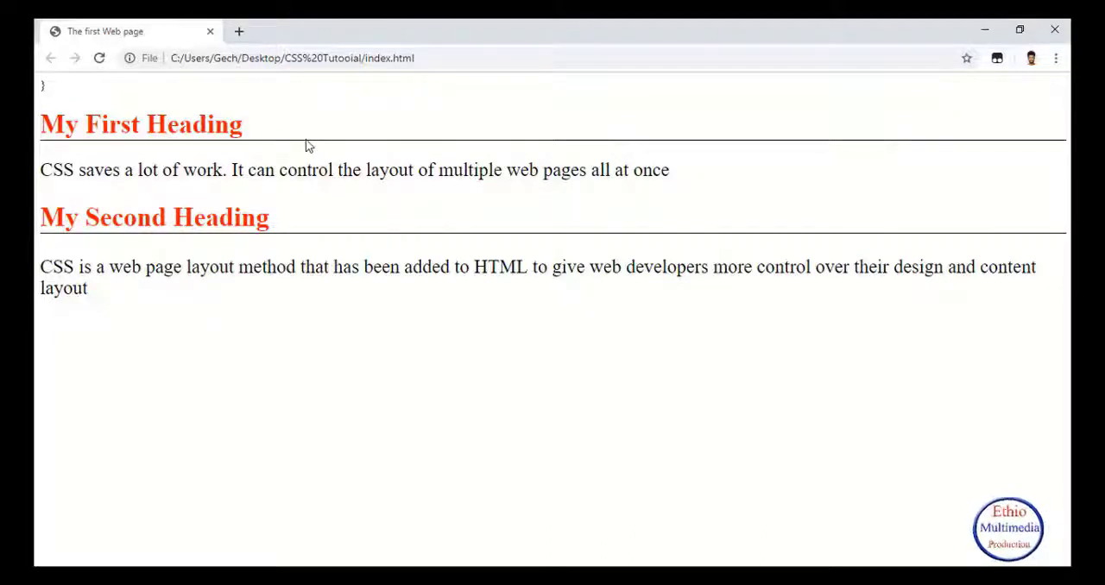
mouse_move(325, 145)
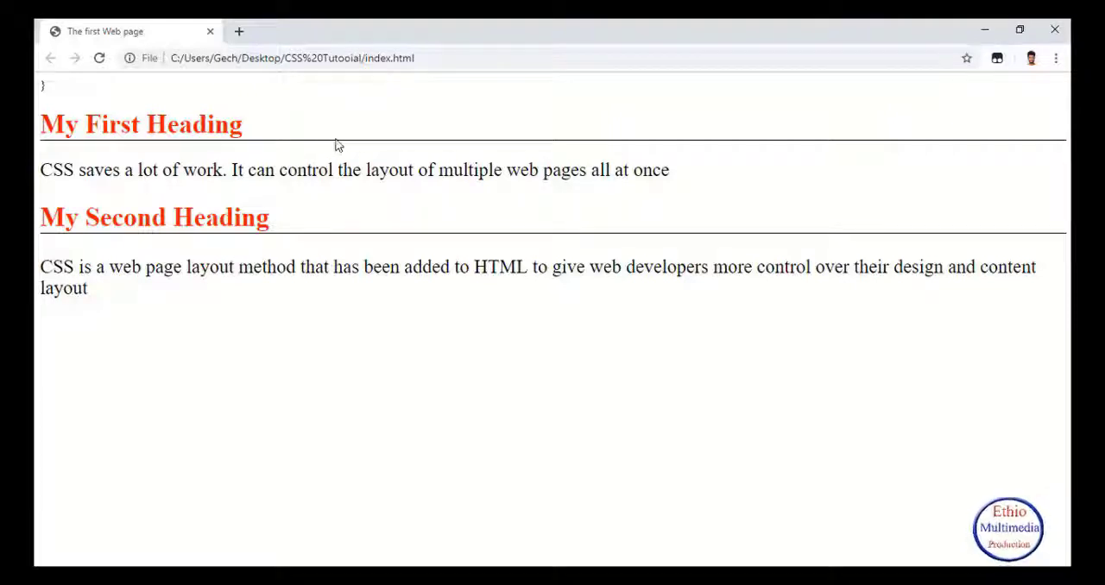
mouse_move(358, 148)
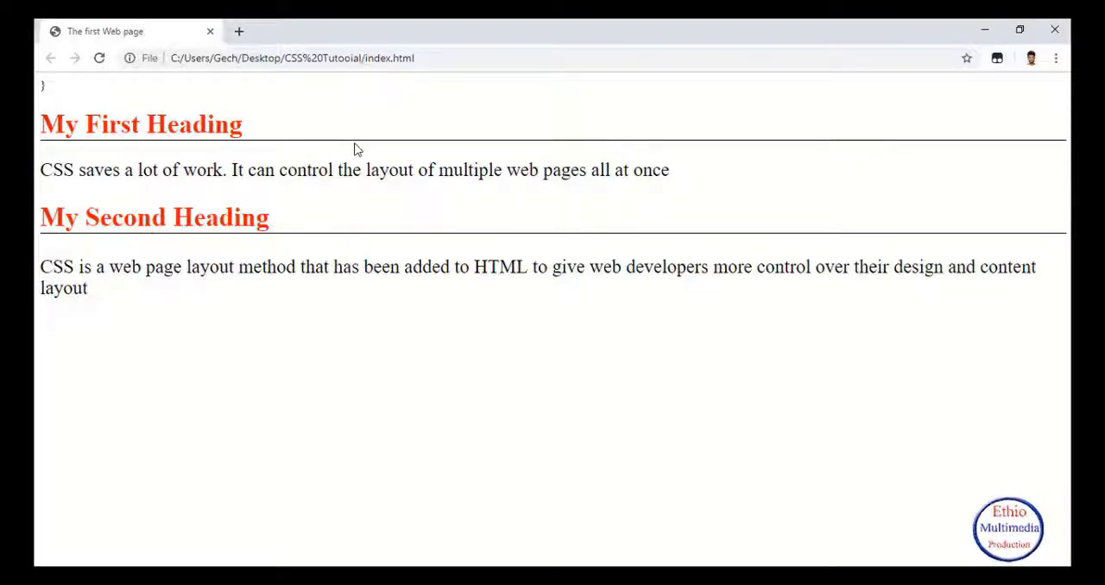
mouse_move(407, 145)
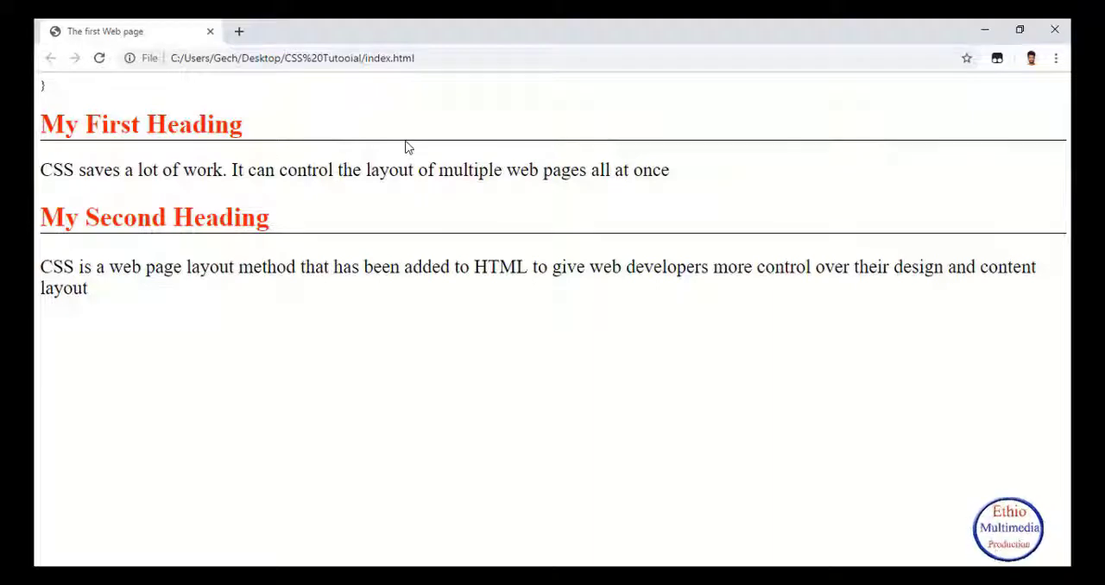
mouse_move(639, 407)
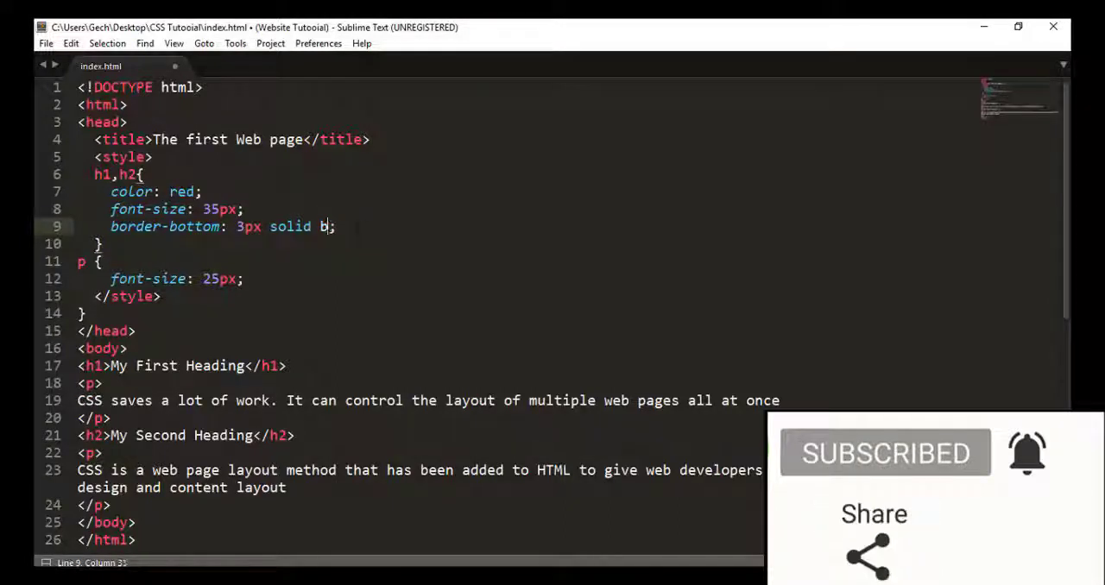
Step: Finish the value as 3px solid blue; and reload Chrome to see the blue underline
type("l")
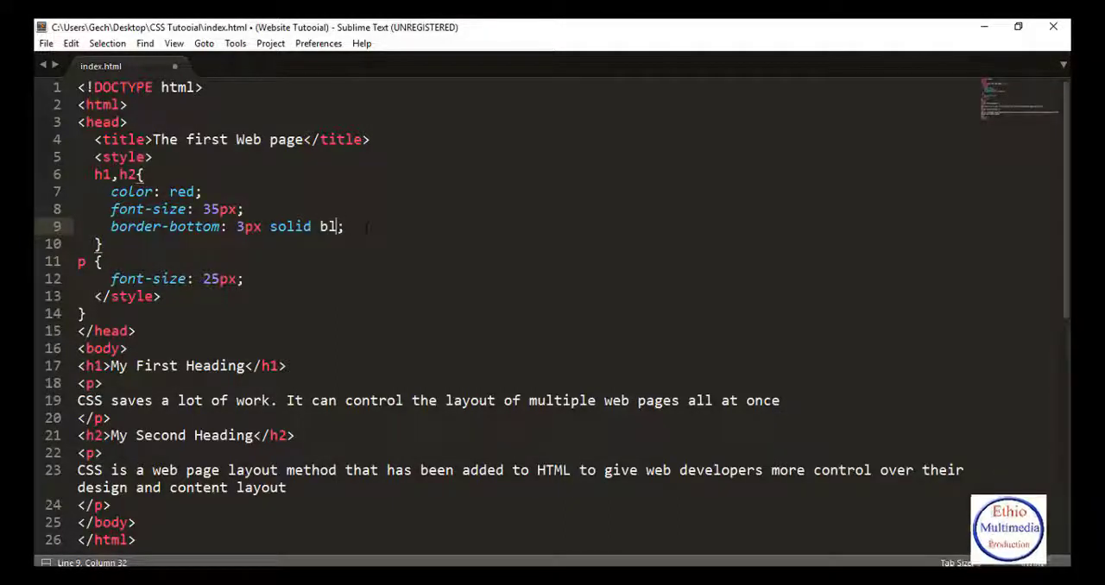
type("ue;")
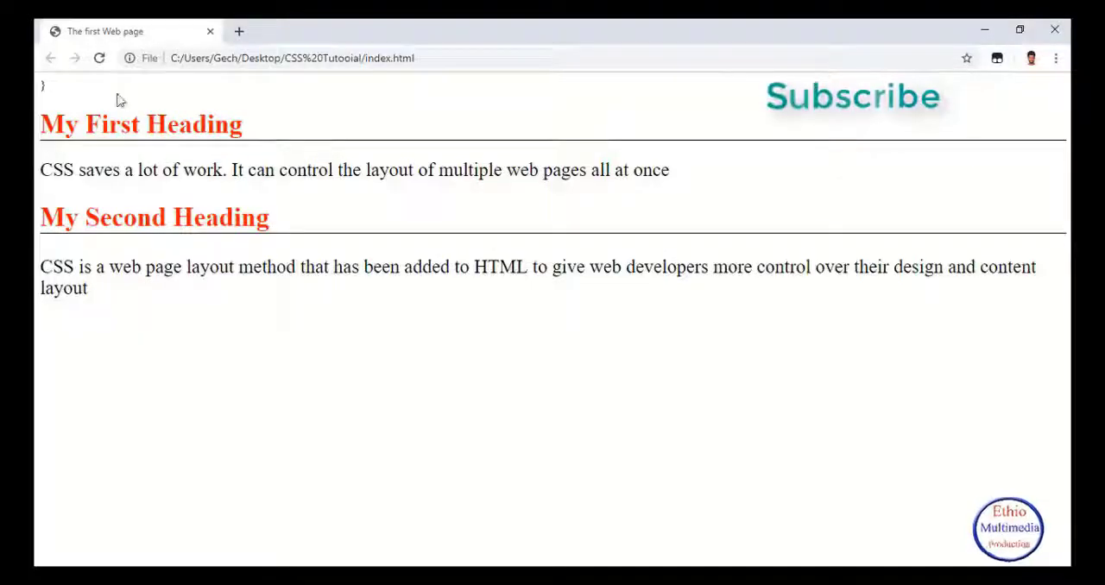
left_click(100, 59)
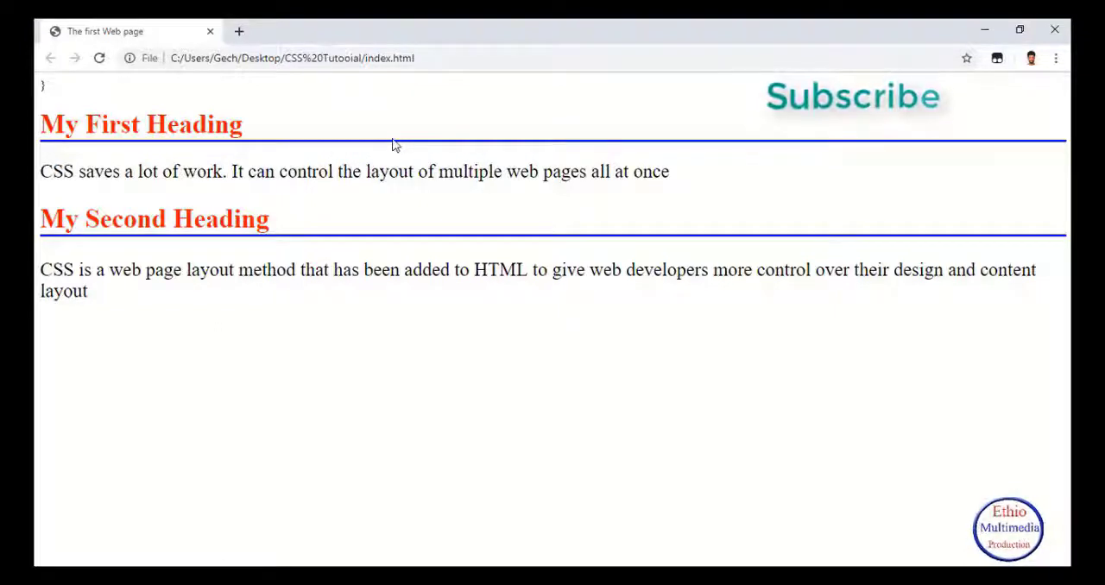
mouse_move(449, 154)
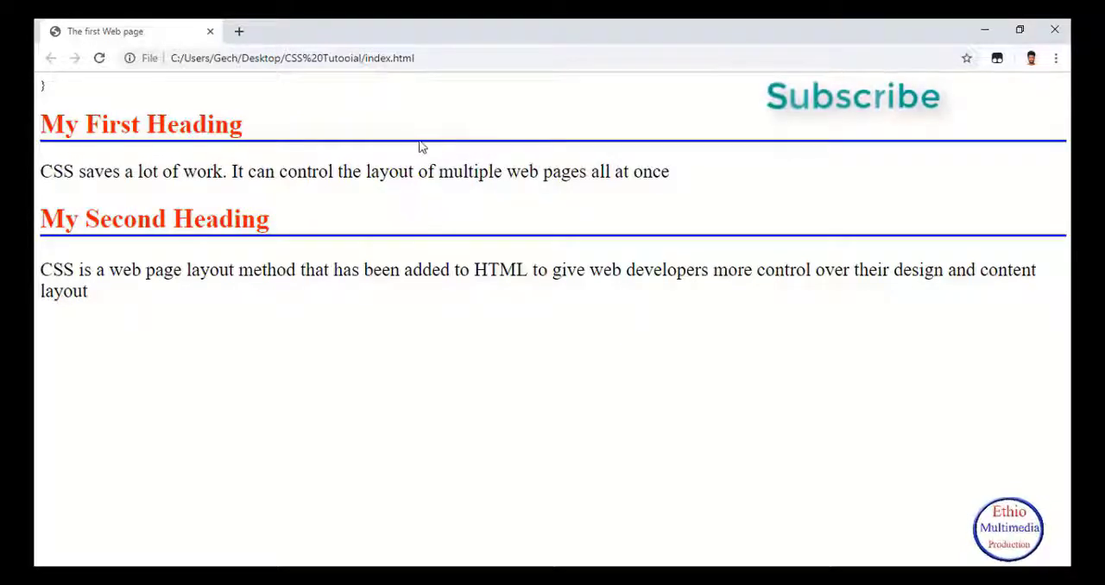
mouse_move(459, 147)
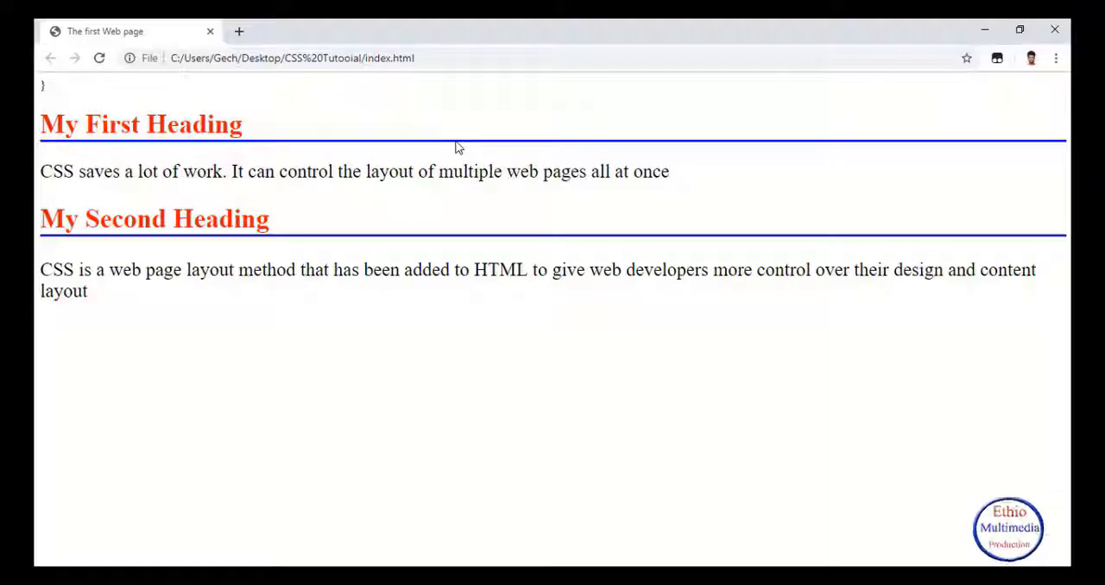
mouse_move(649, 508)
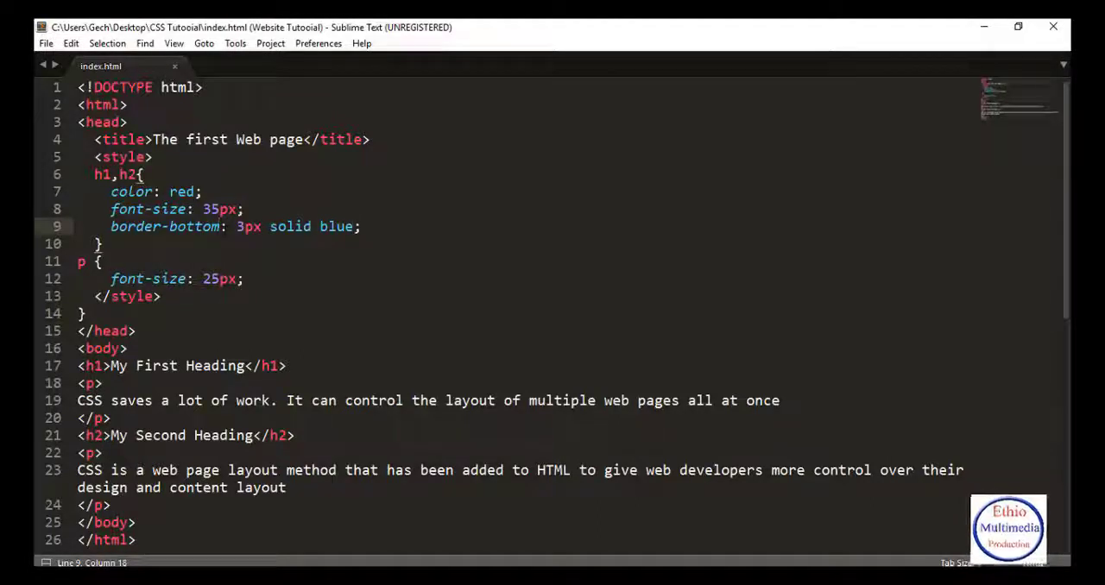
Step: Change border-bottom to border-top so the blue line sits above each heading
key("BackSpace")
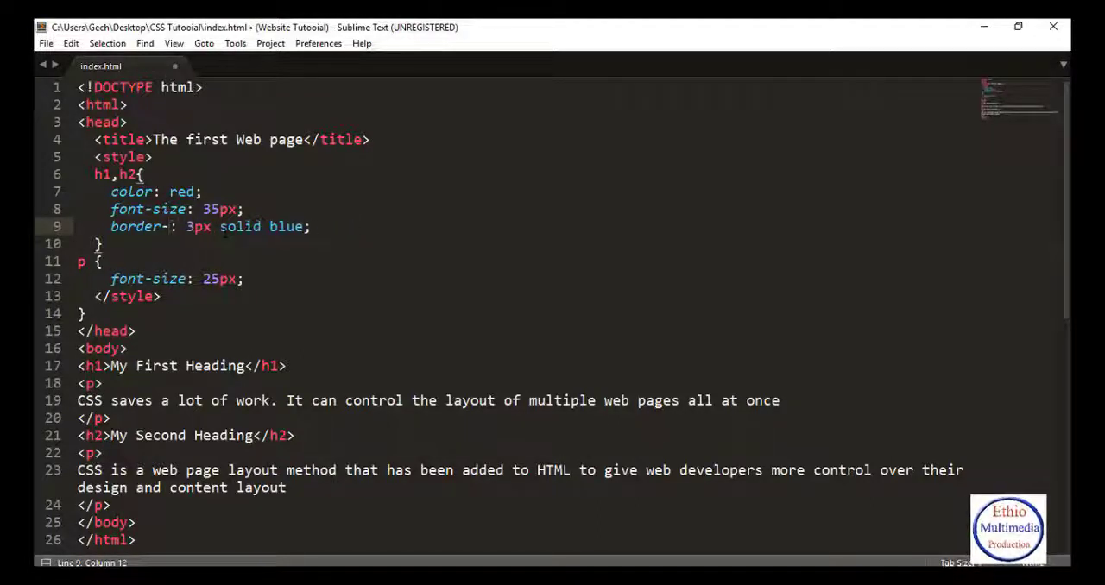
type("top")
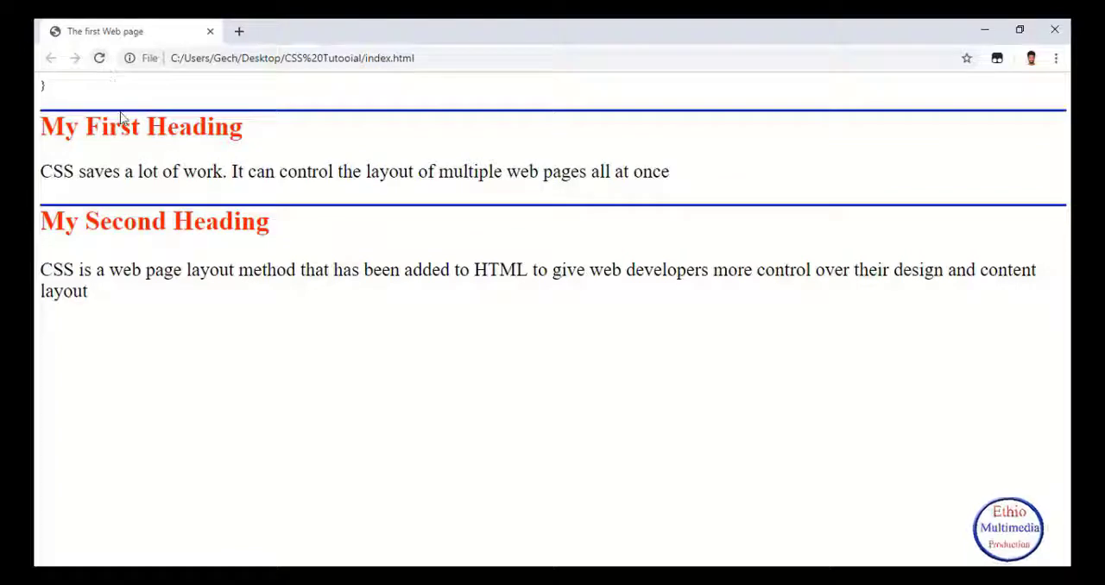
mouse_move(338, 118)
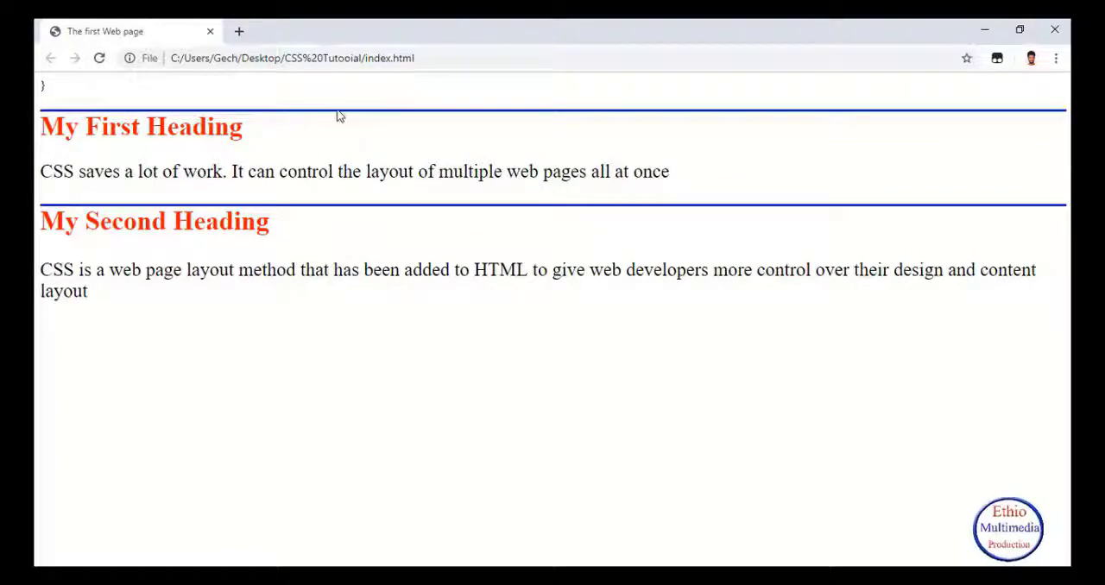
mouse_move(1012, 88)
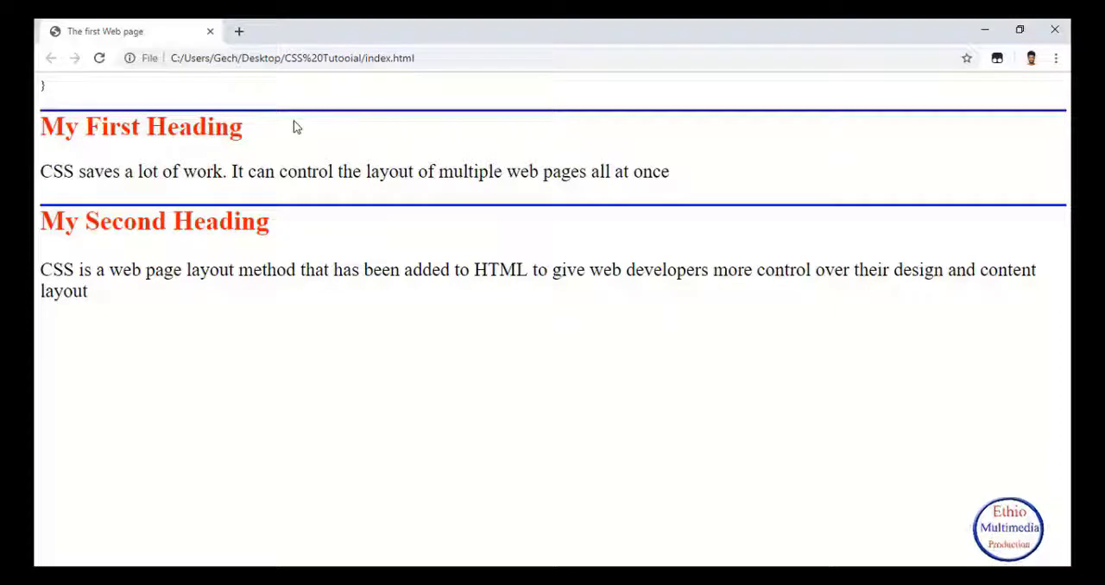
mouse_move(322, 207)
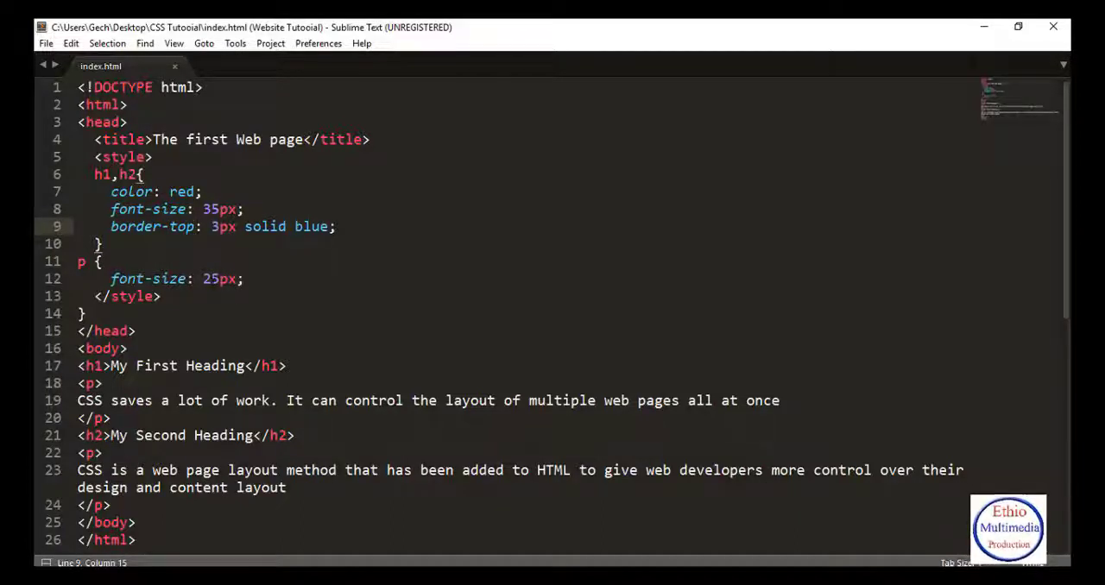
Step: Change border-top to plain border and save, giving each heading a full blue box
key("BackSpace")
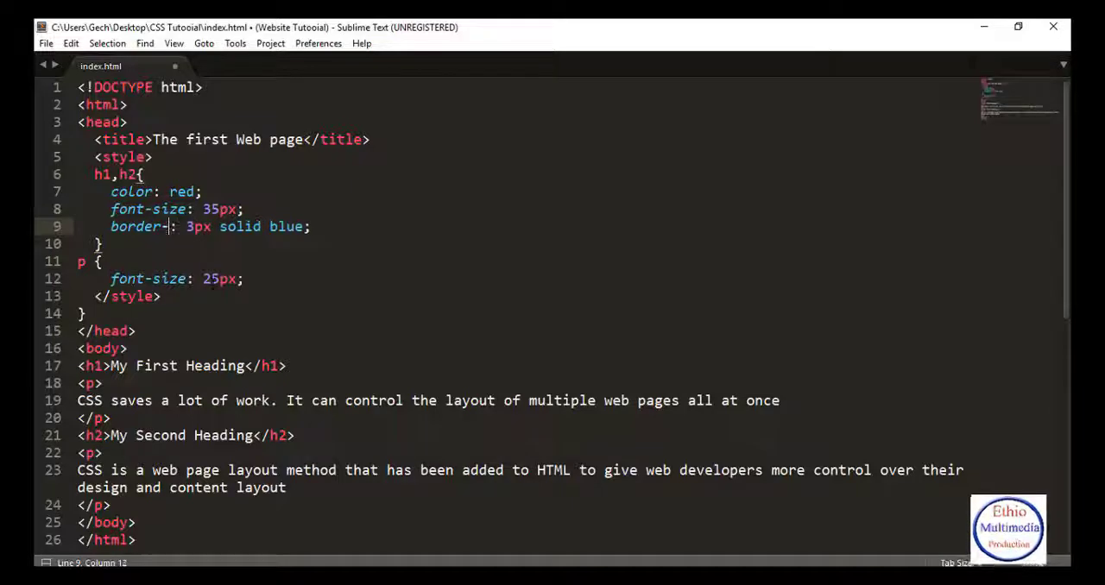
key("BackSpace")
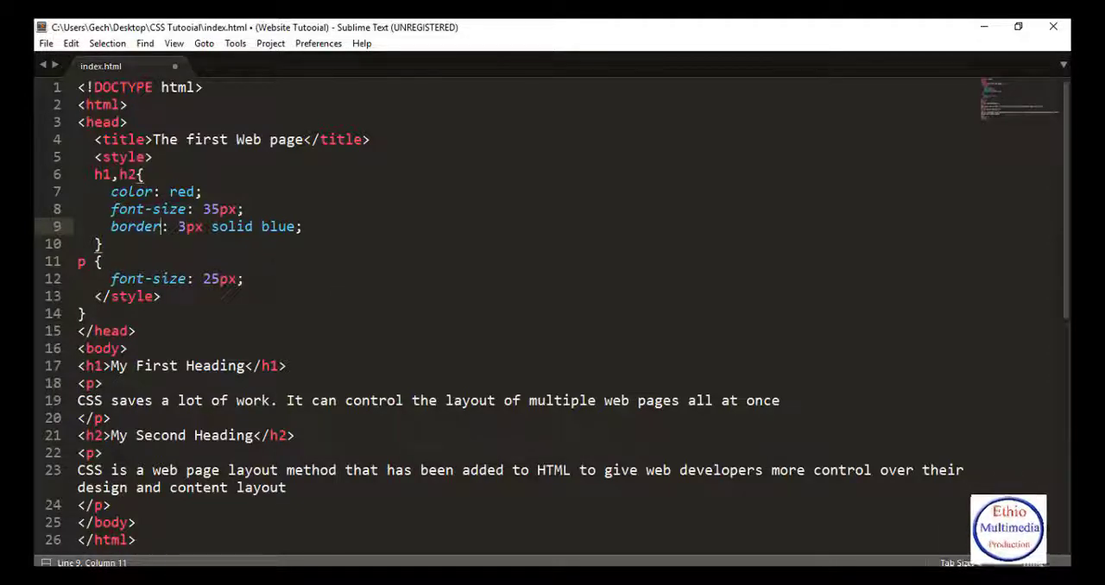
key("ctrl+s")
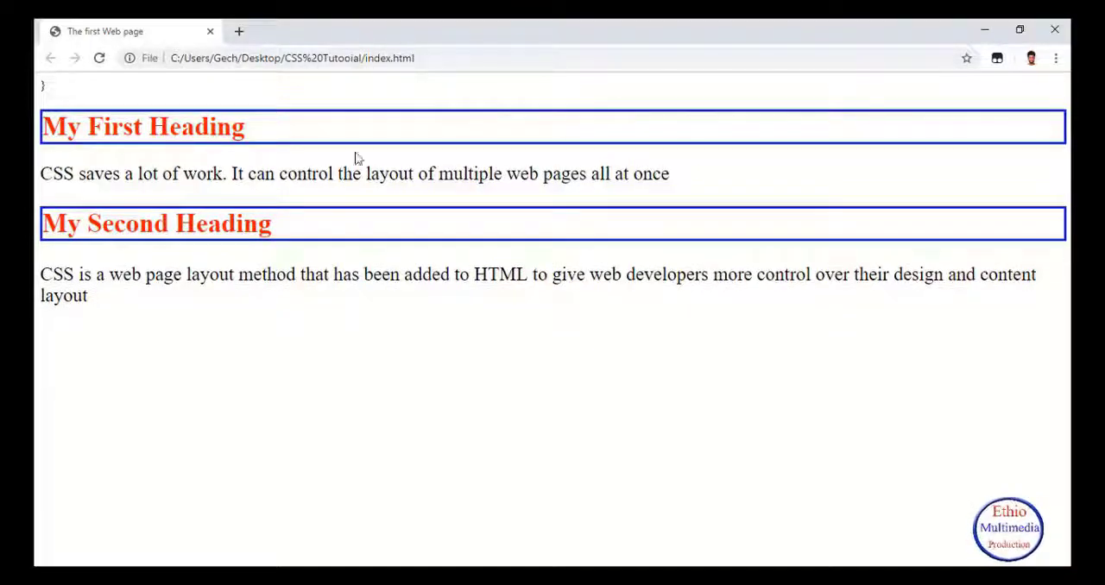
mouse_move(706, 121)
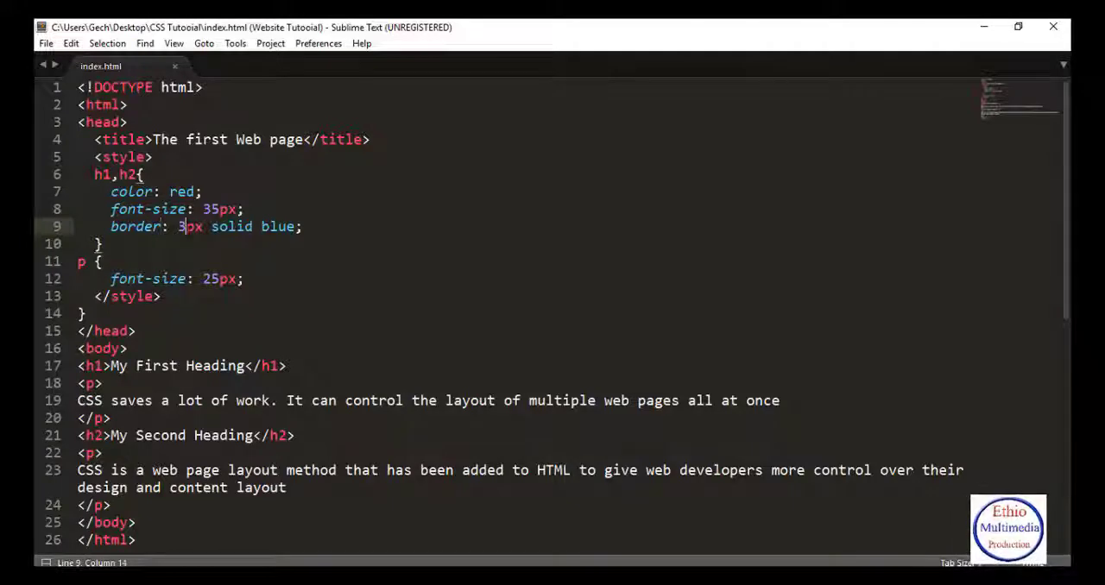
Step: Thin the box border width from 3px to 1px
key("Backspace")
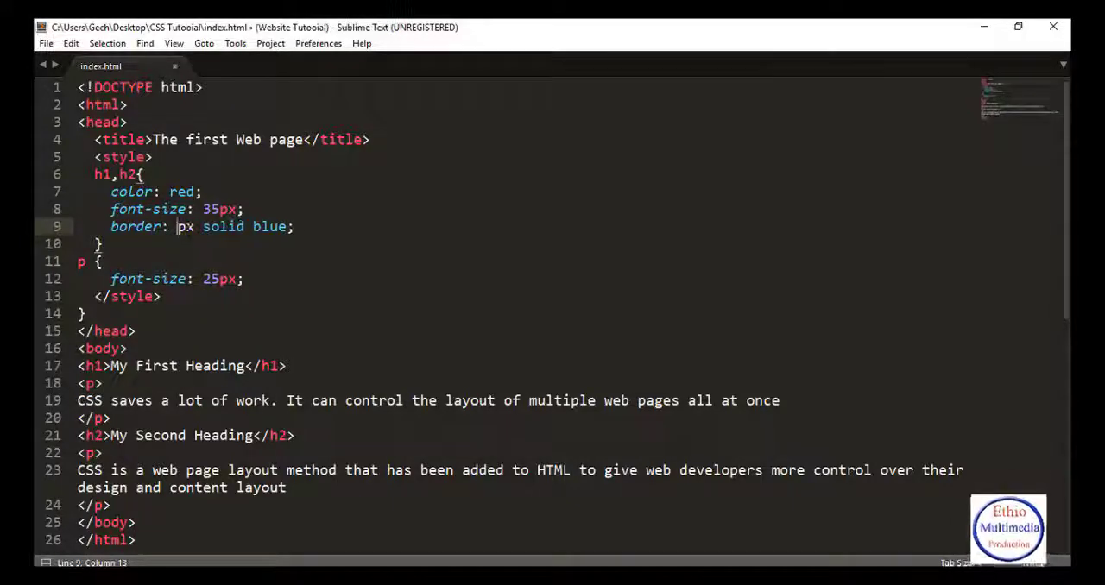
type("1")
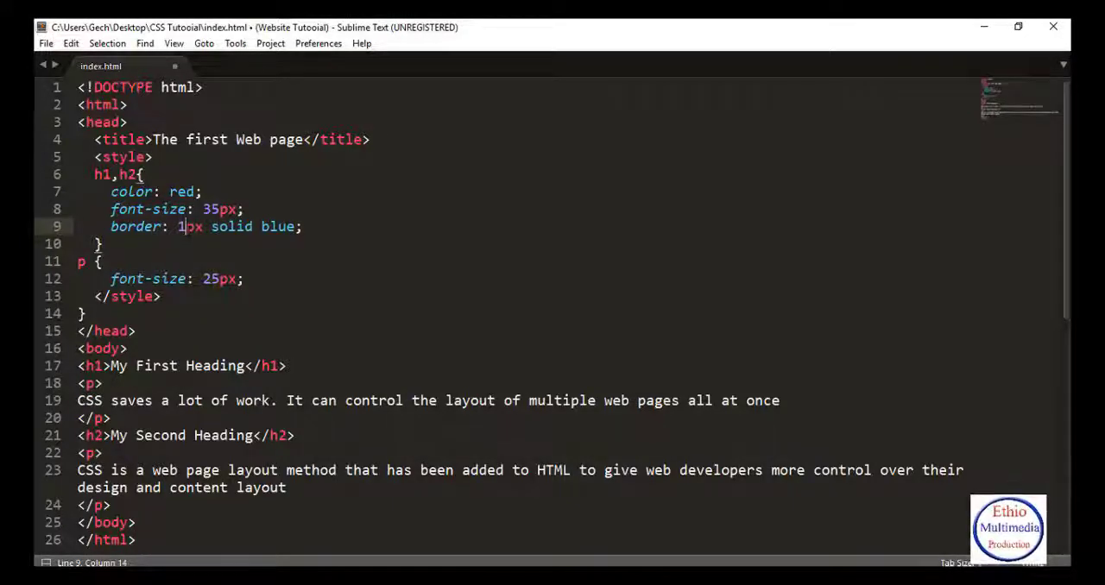